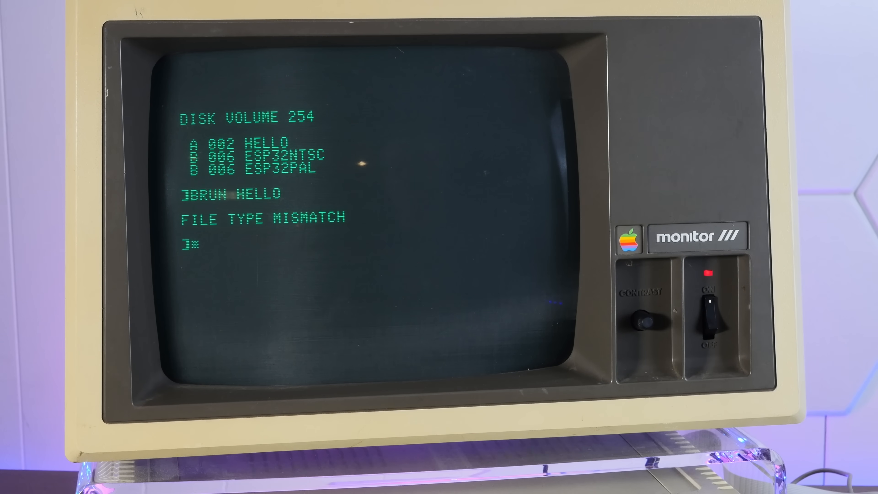
type("BRUN")
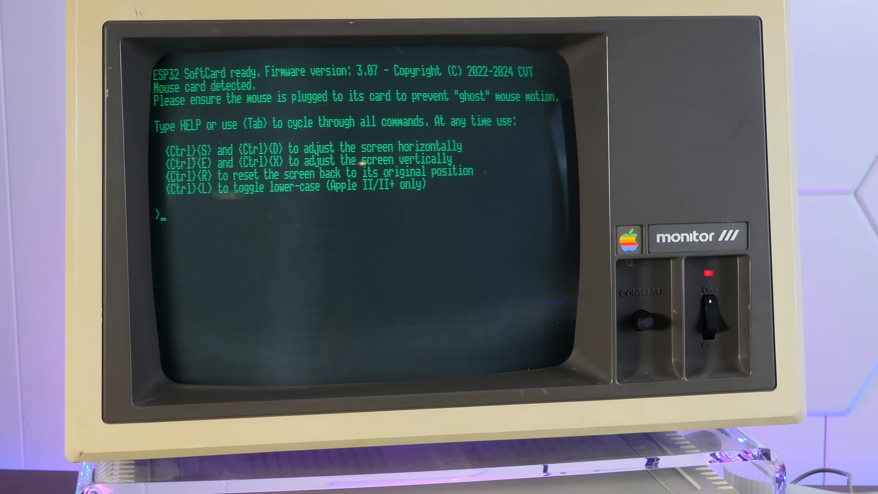
type("HEL")
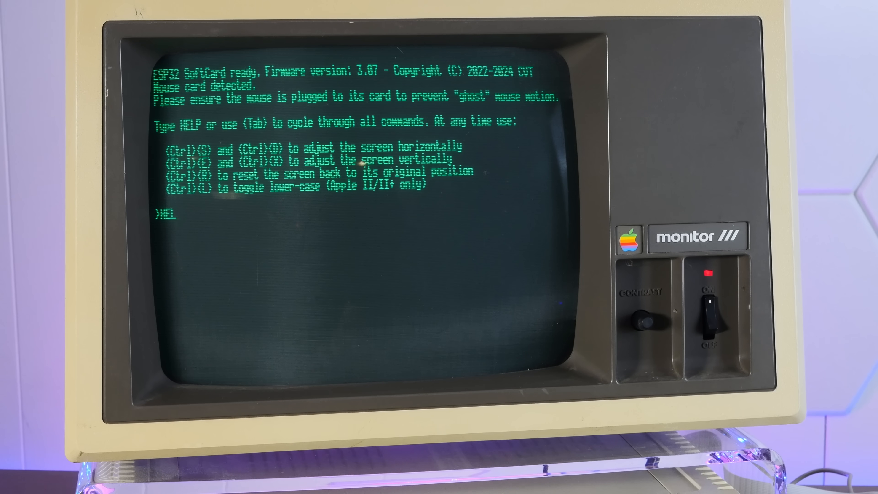